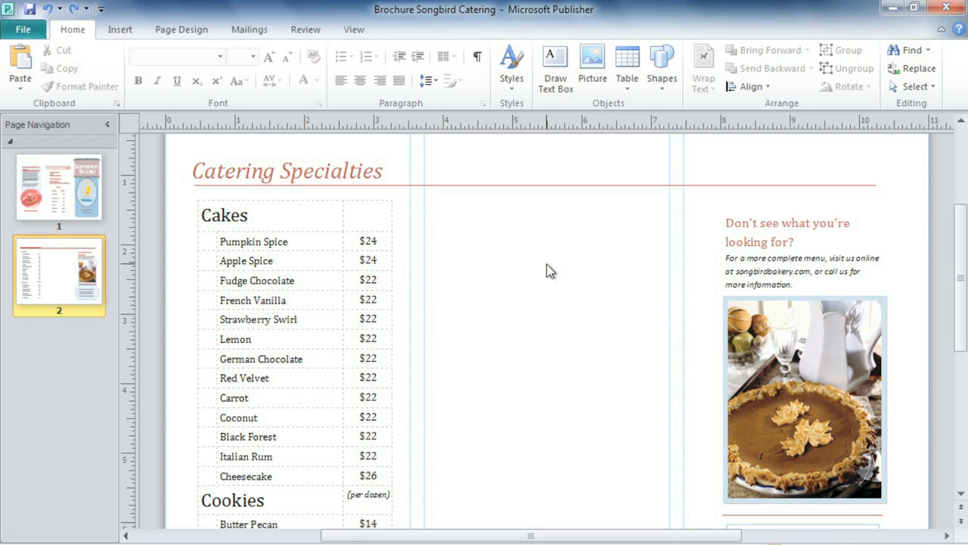
pyautogui.moveTo(121, 31)
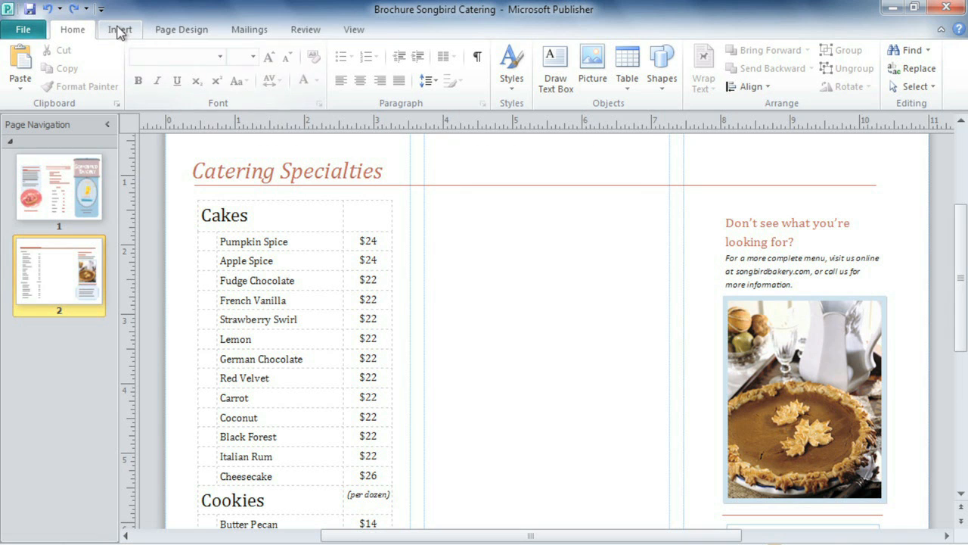
# - Insert an empty 3-column table from the Insert tab's table grid onto page 2
pyautogui.click(121, 30)
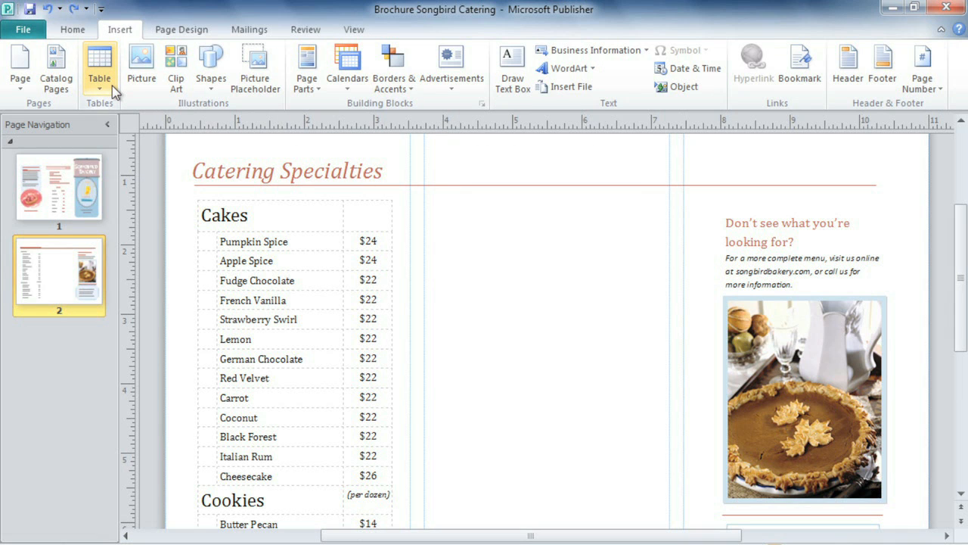
pyautogui.click(95, 68)
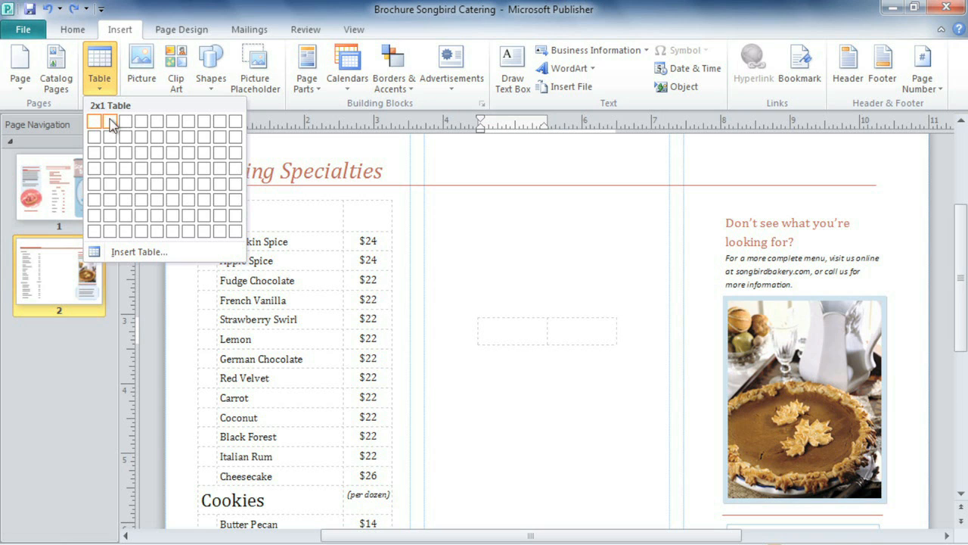
pyautogui.moveTo(128, 121)
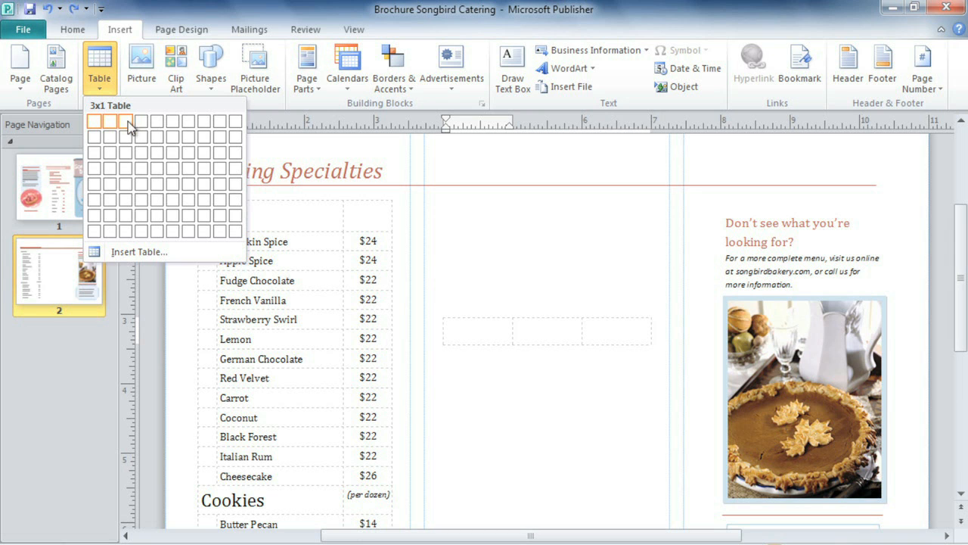
pyautogui.moveTo(128, 220)
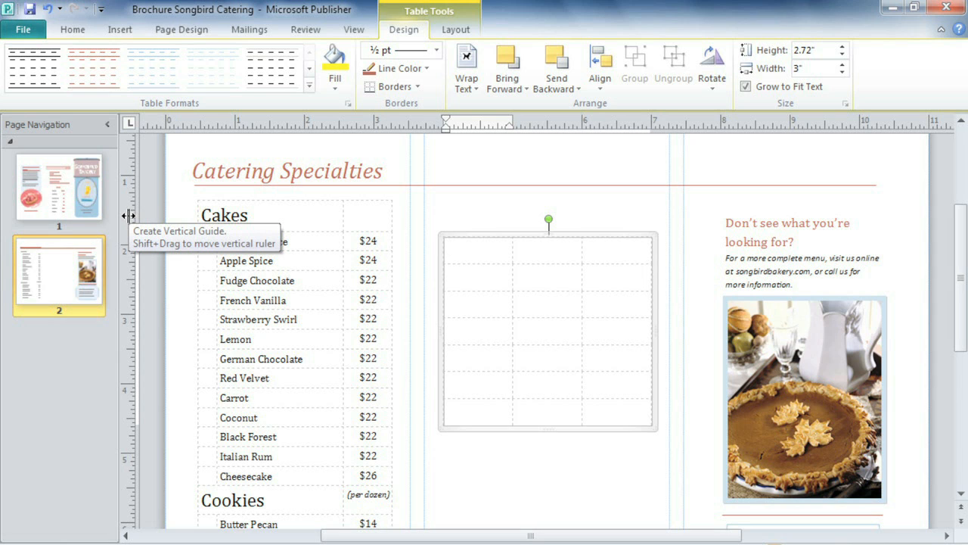
pyautogui.moveTo(417, 428)
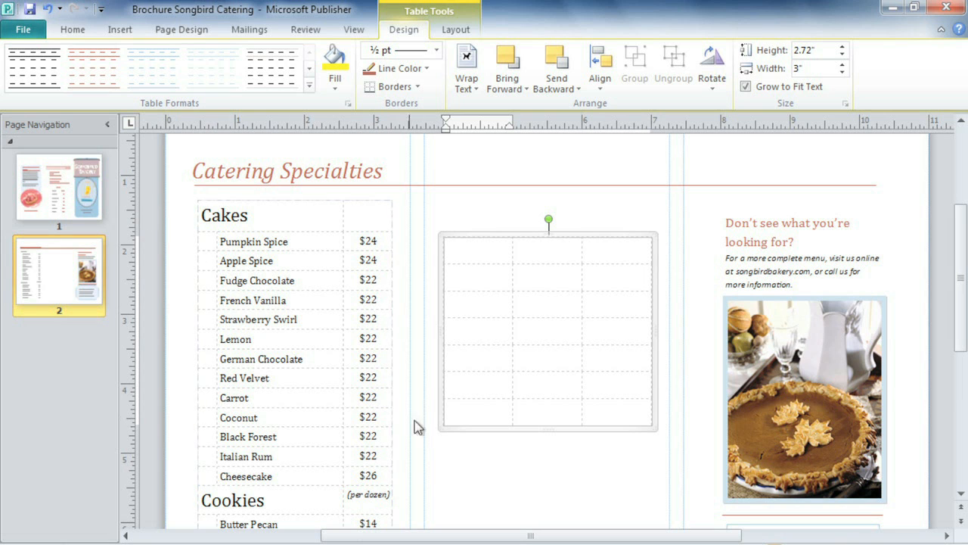
pyautogui.moveTo(462, 427)
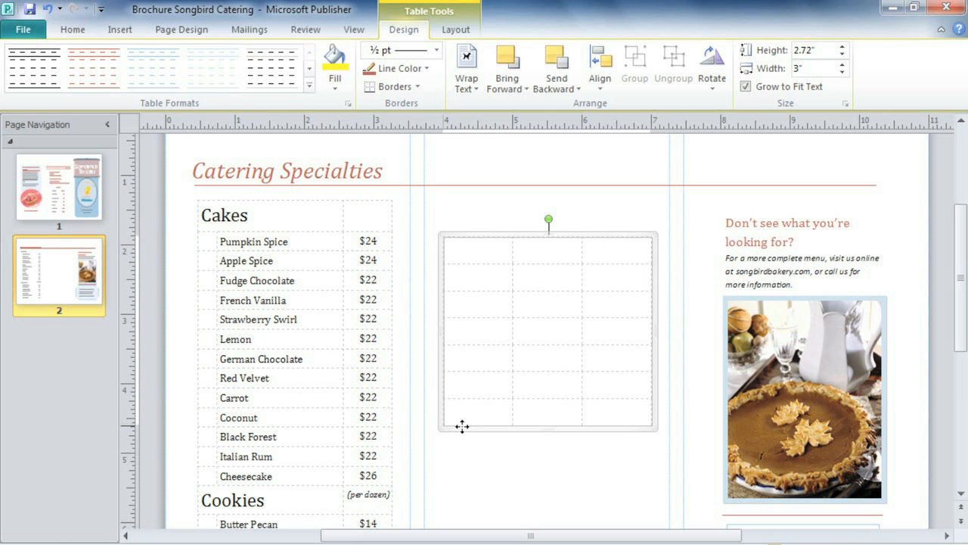
# - Move the table up to sit just below the Catering Specialties heading rule
pyautogui.moveTo(462, 426); pyautogui.dragTo(464, 397)
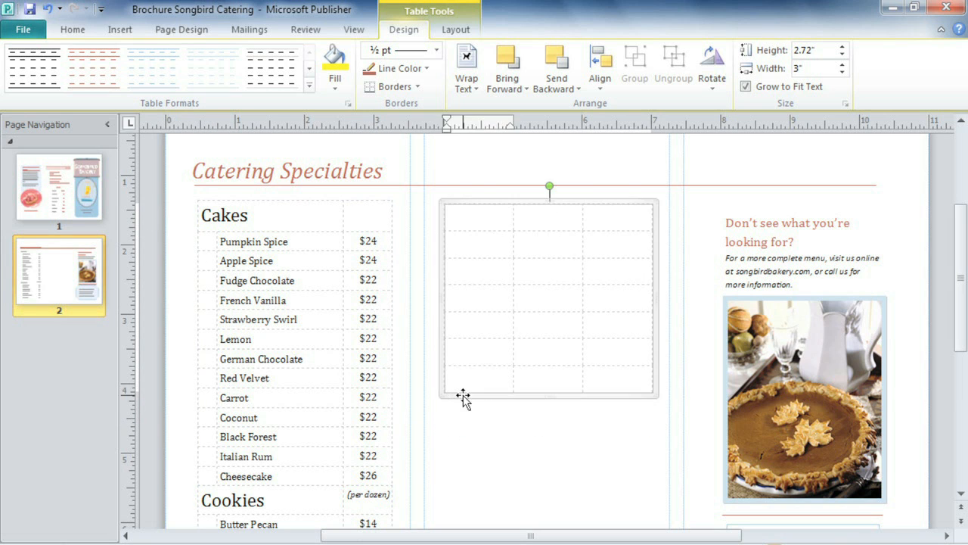
pyautogui.moveTo(546, 398)
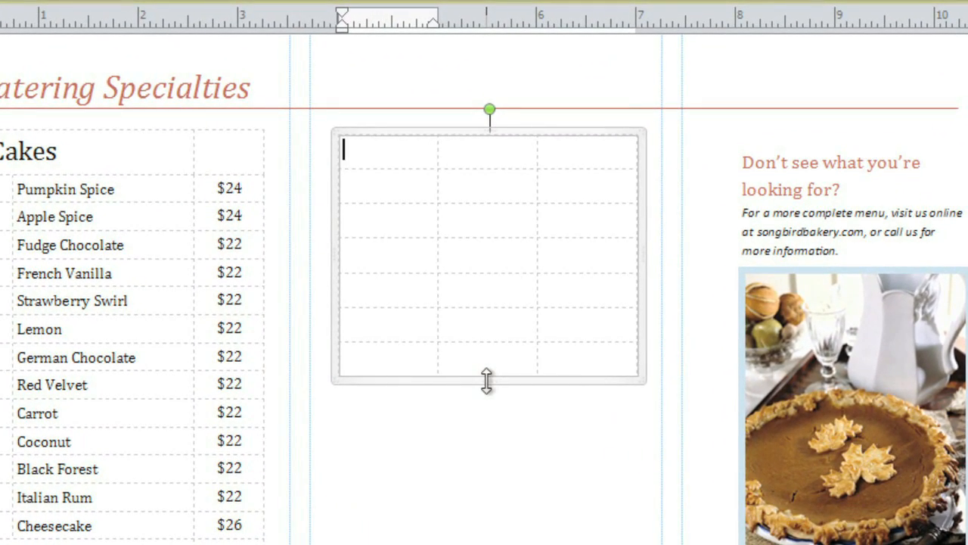
# - Enter 'Pies' as the heading, then Apple, Blueberry, Key Lime, Pecan and Pumpkin below
pyautogui.write('Pies')
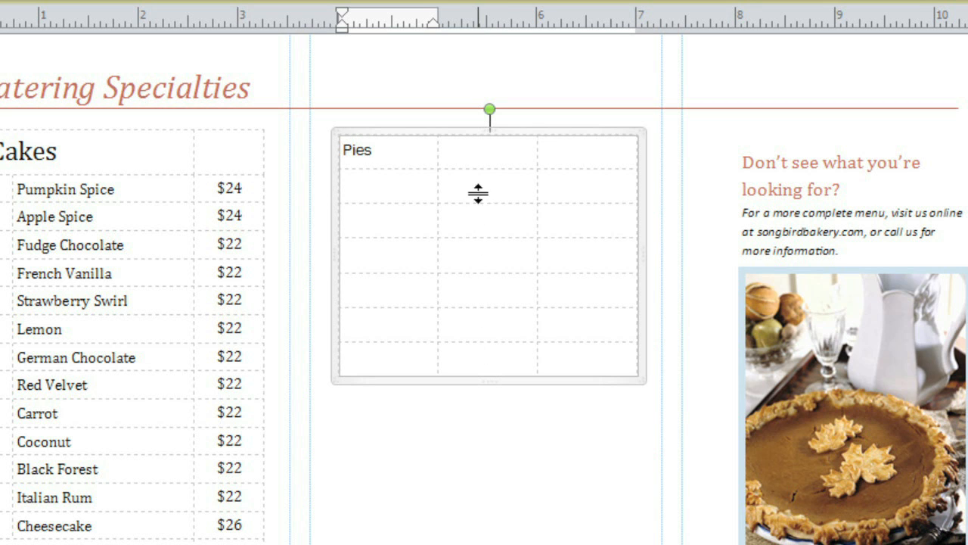
pyautogui.write('Apple')
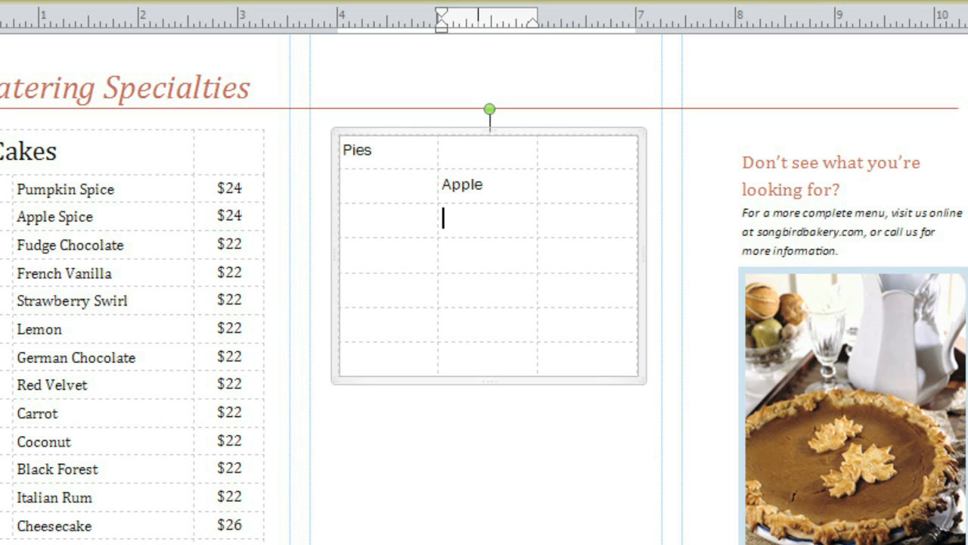
pyautogui.write('Blueberry')
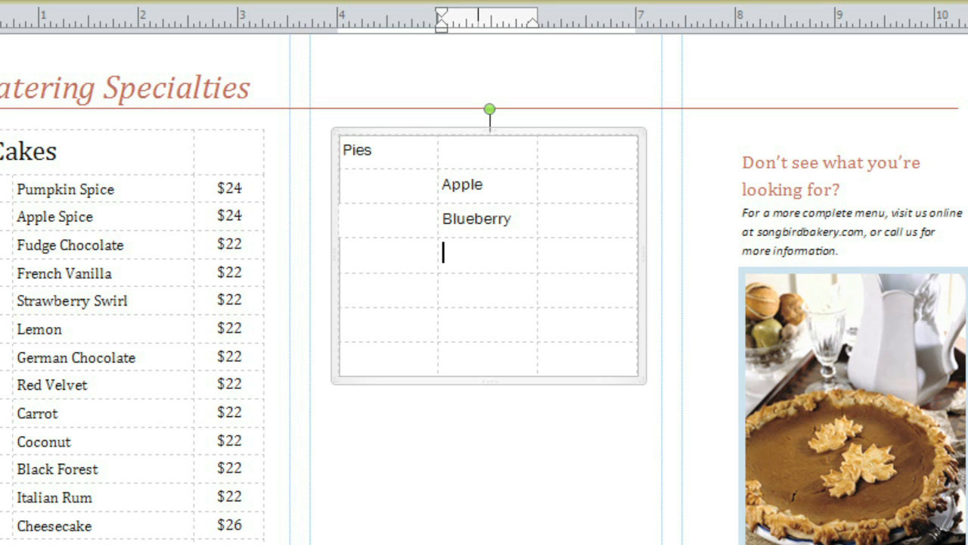
pyautogui.write('Key Lime')
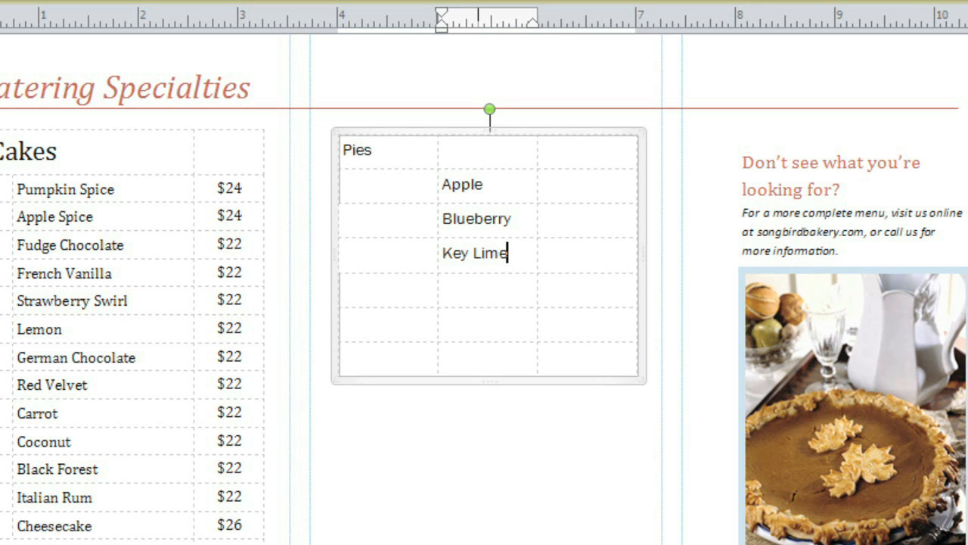
pyautogui.write('Pecan')
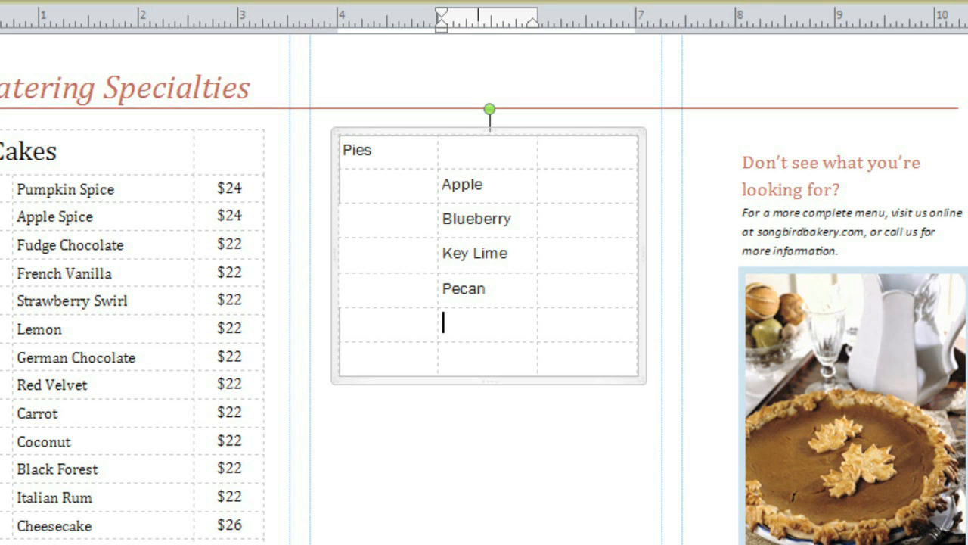
pyautogui.write('Pumpkin')
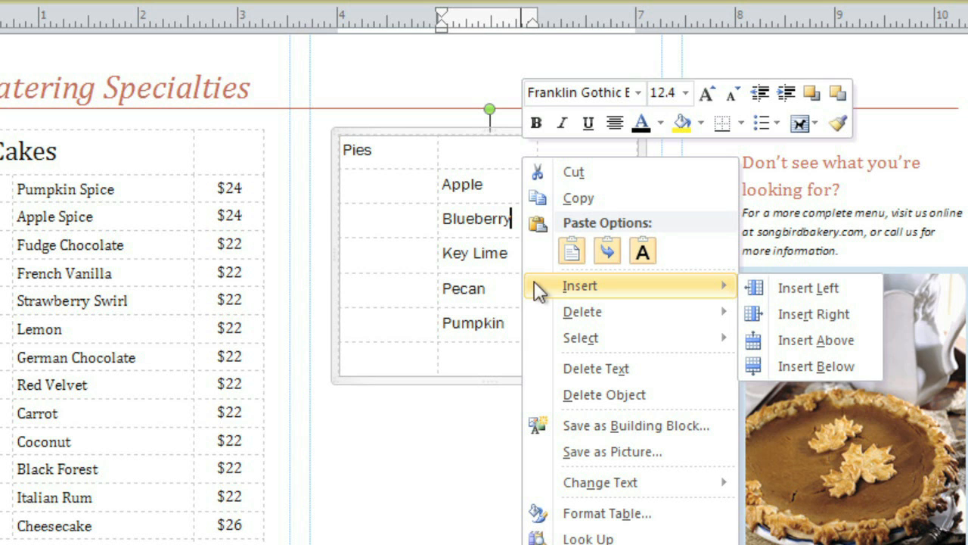
pyautogui.moveTo(808, 287)
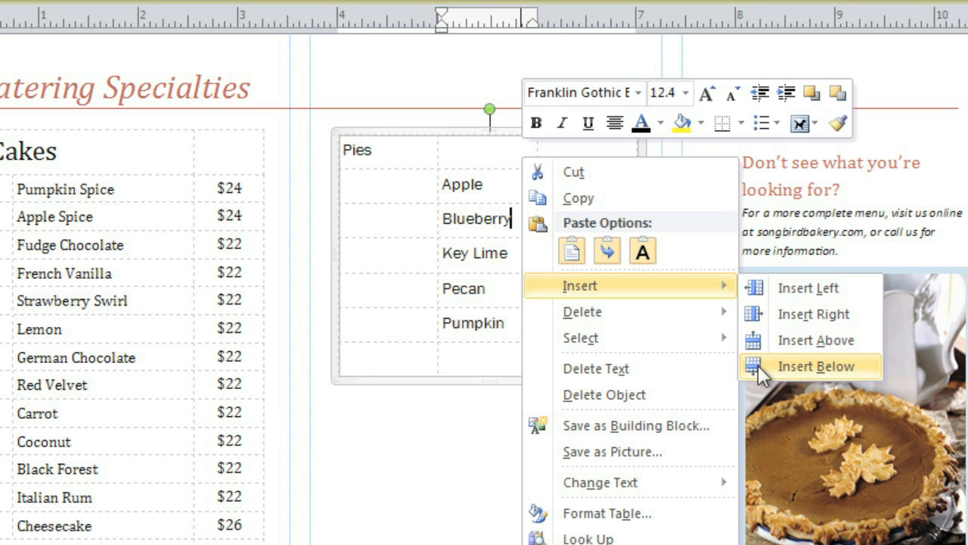
# - Insert a row below Blueberry and enter 'Chocolate' in it
pyautogui.click(816, 366)
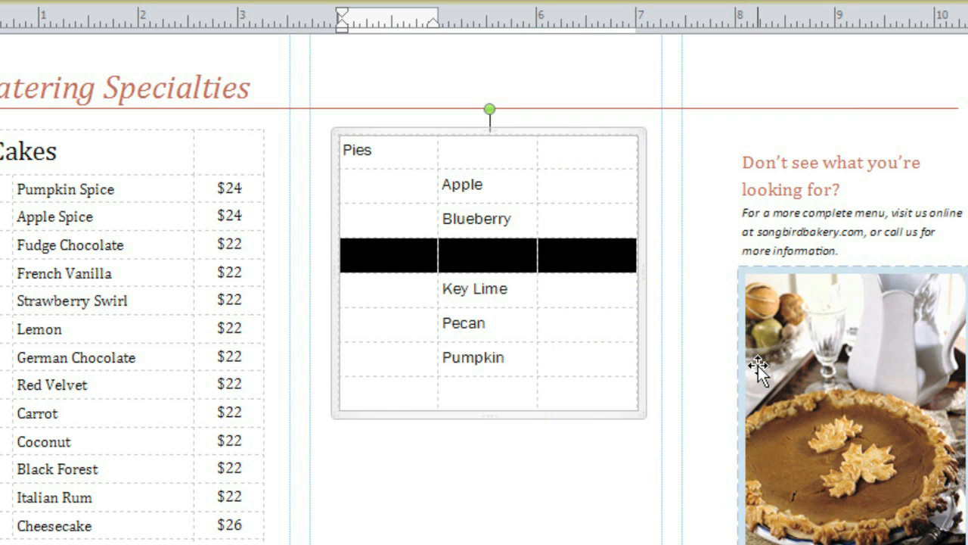
pyautogui.moveTo(549, 272)
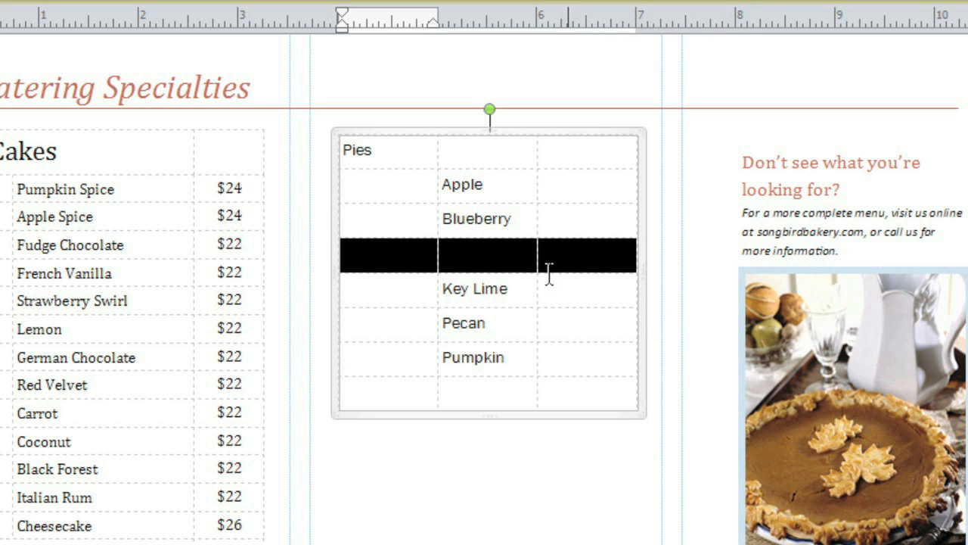
pyautogui.write('Cho')
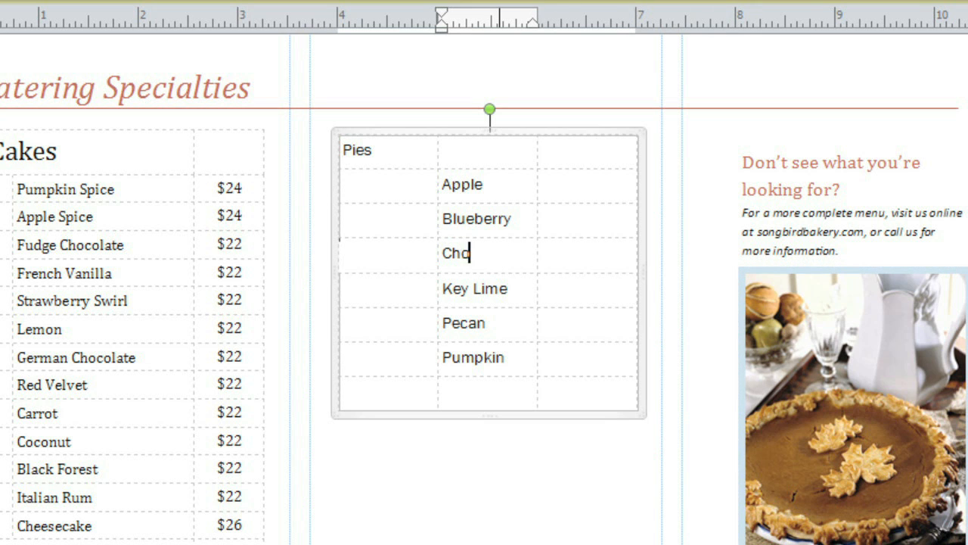
pyautogui.write('colate')
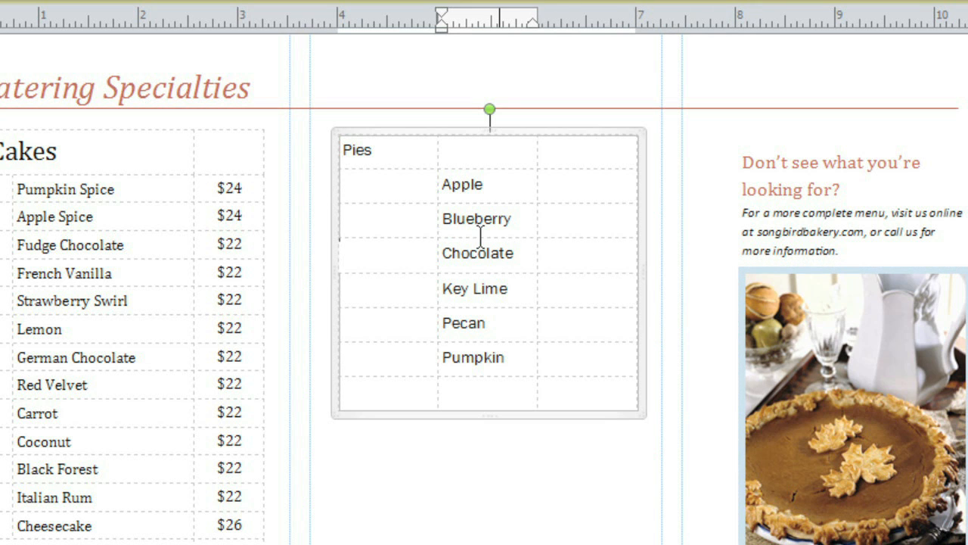
pyautogui.click(512, 253)
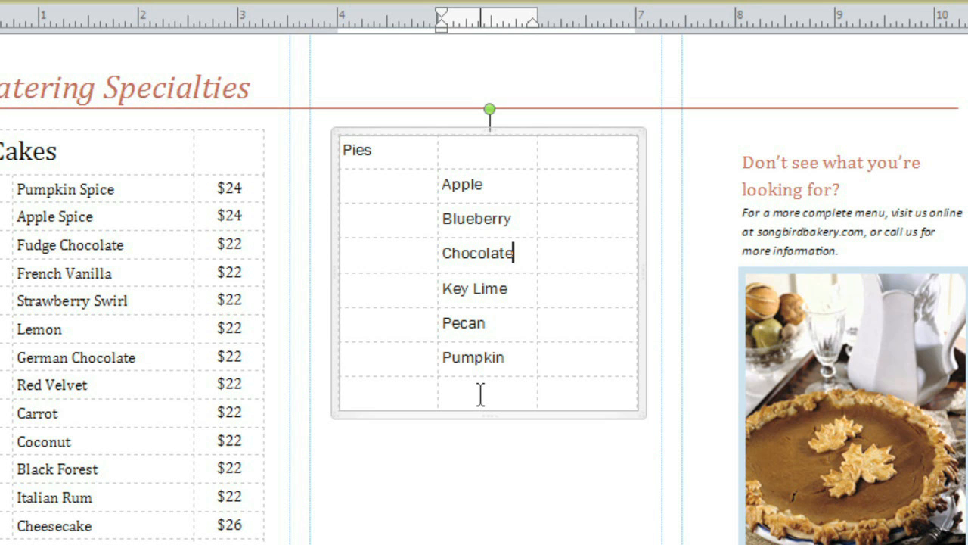
# - Delete the blank bottom row using the Delete Rows command
pyautogui.rightClick(477, 392)
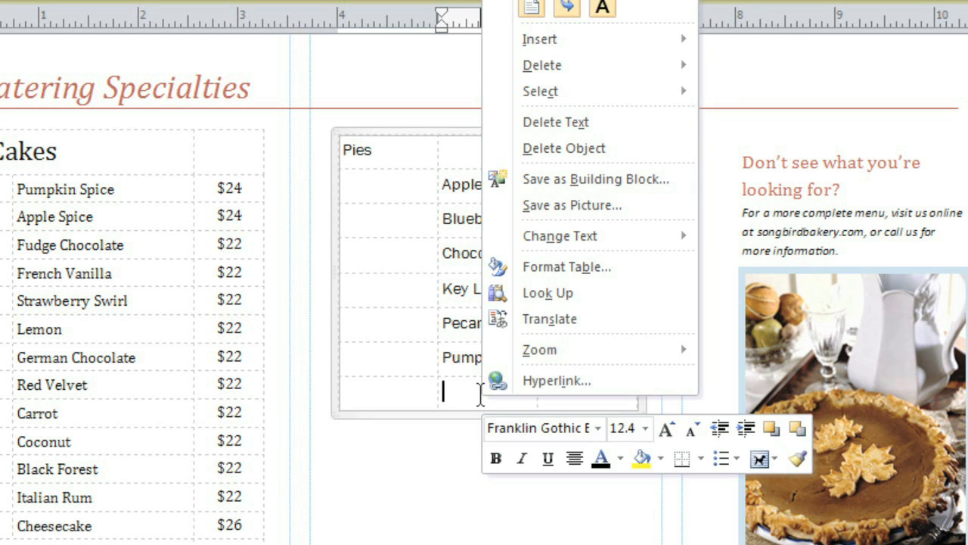
pyautogui.moveTo(541, 65)
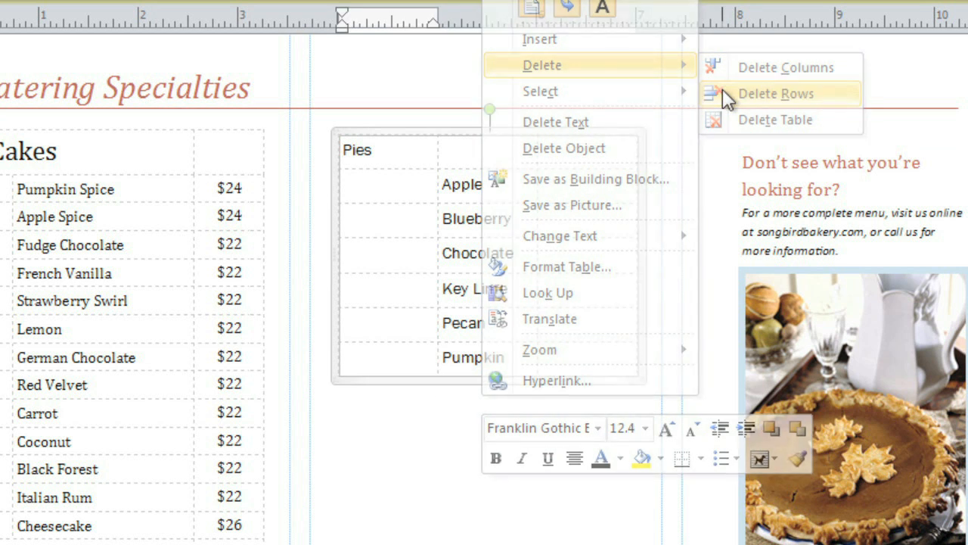
pyautogui.click(786, 94)
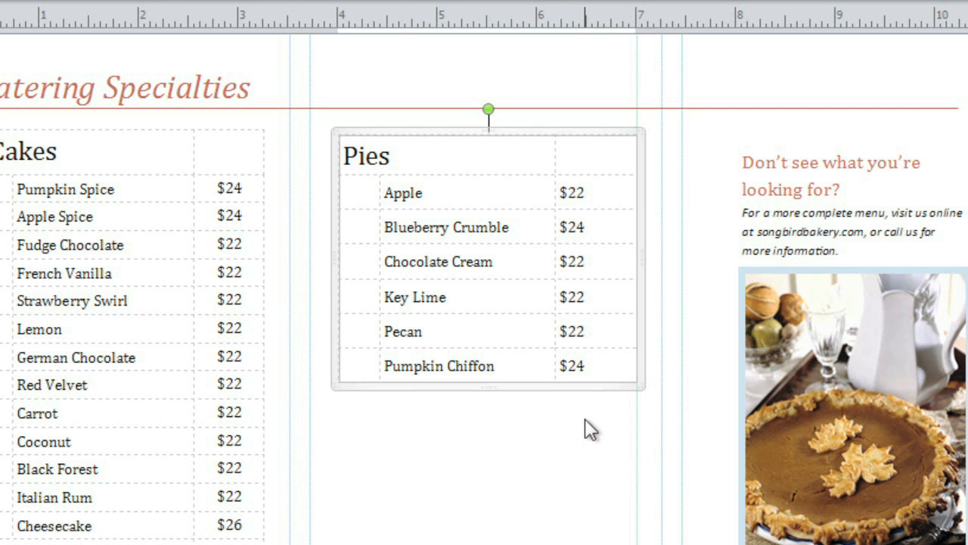
pyautogui.moveTo(509, 241)
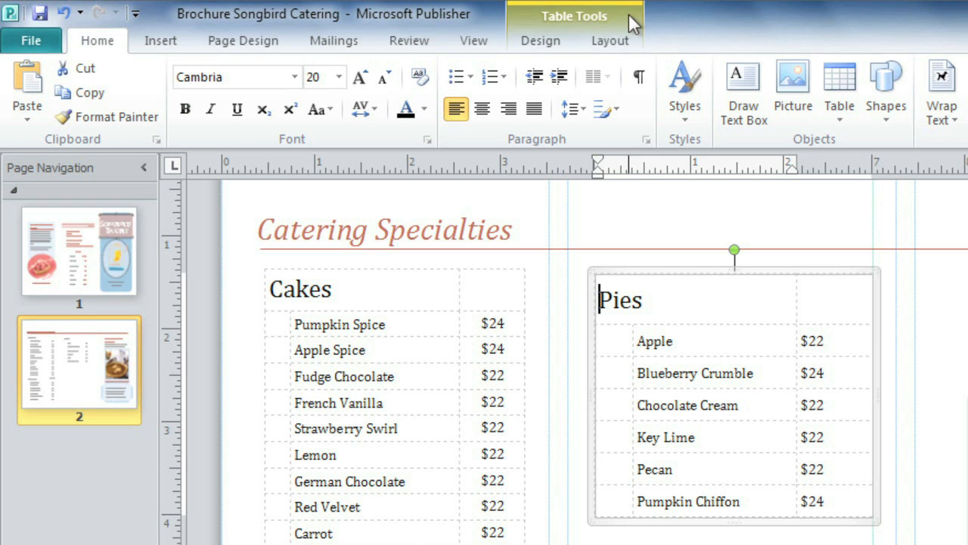
# - Show the Table Tools Design options for the Pies table
pyautogui.click(540, 40)
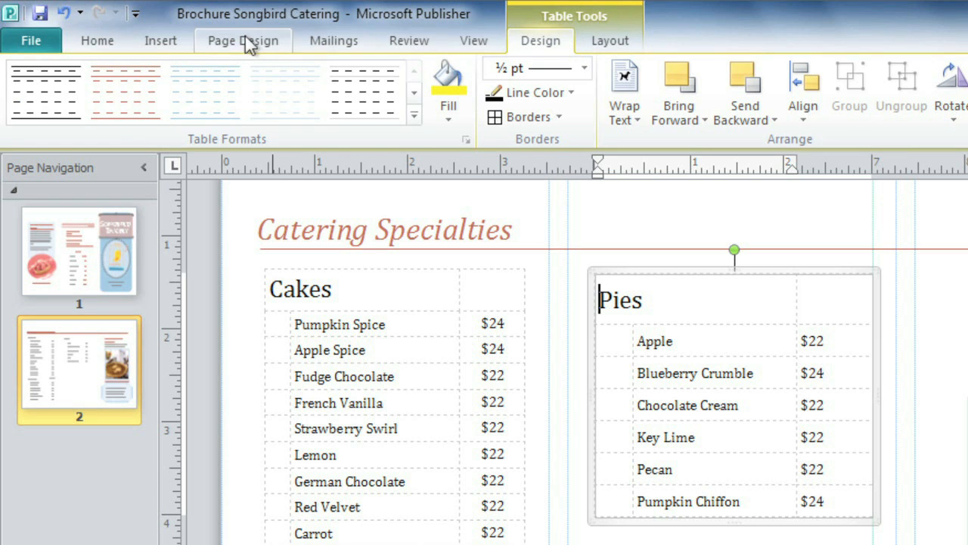
# - Apply the light-blue banded table format with a shaded header row
pyautogui.click(126, 91)
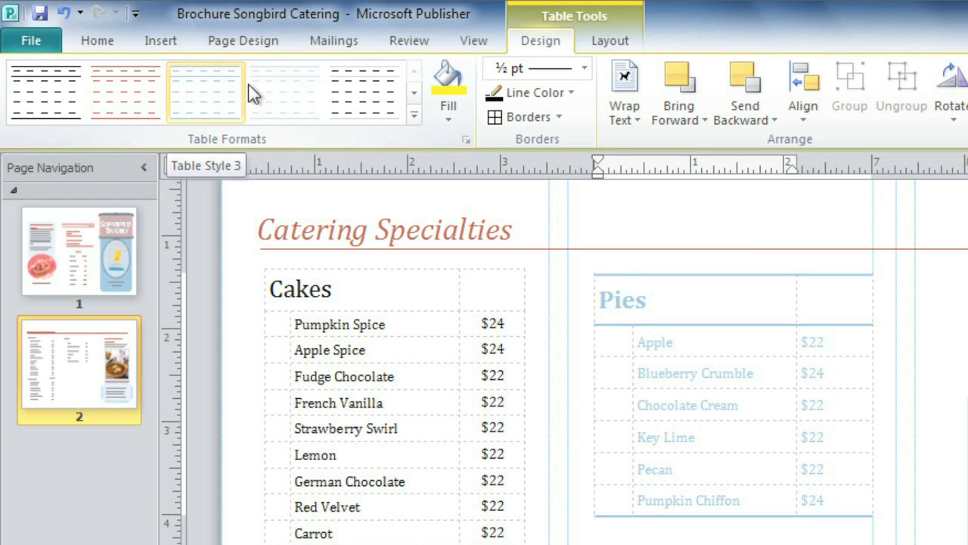
pyautogui.click(361, 91)
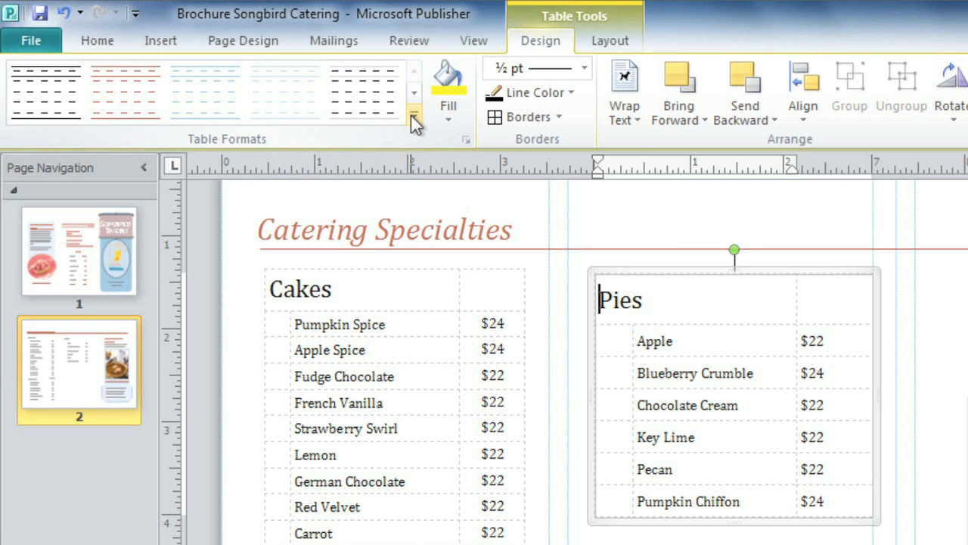
pyautogui.click(414, 113)
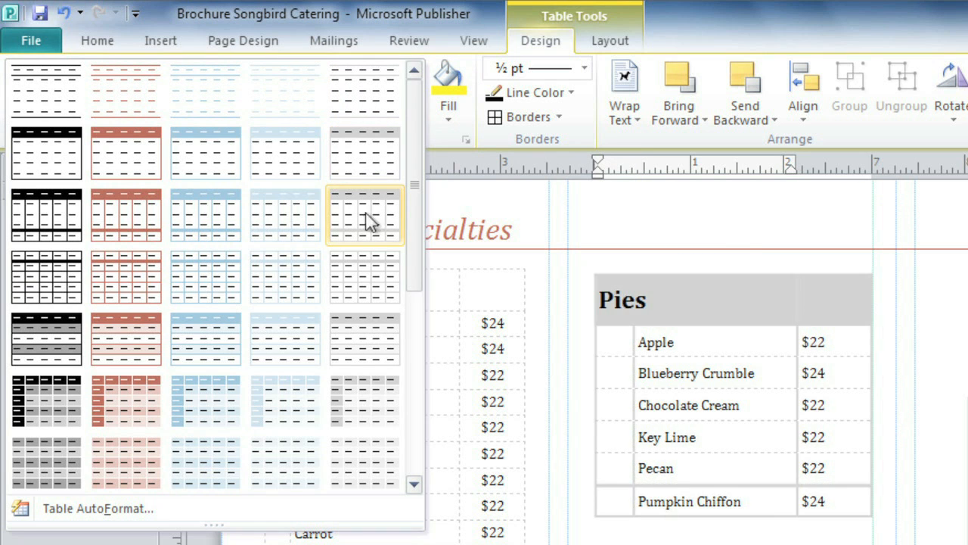
pyautogui.click(205, 340)
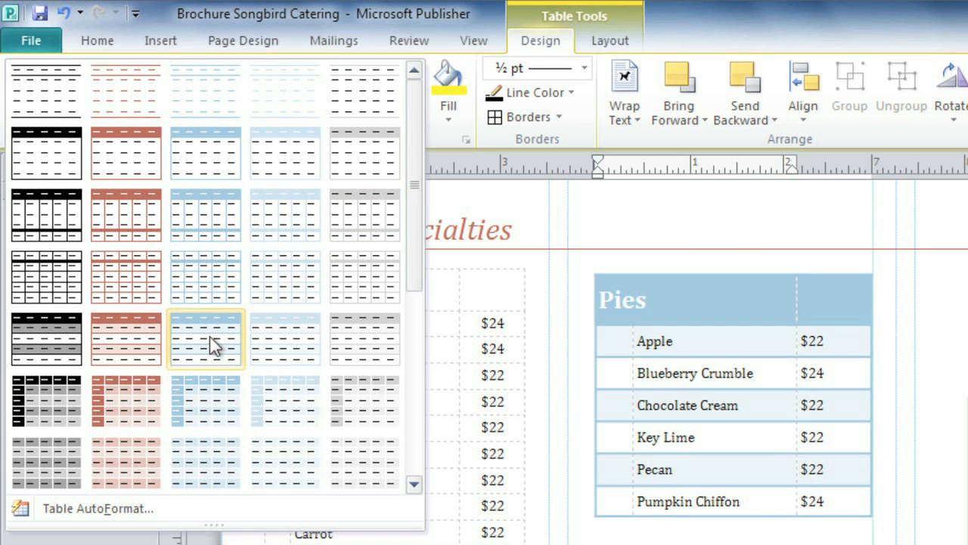
pyautogui.click(206, 340)
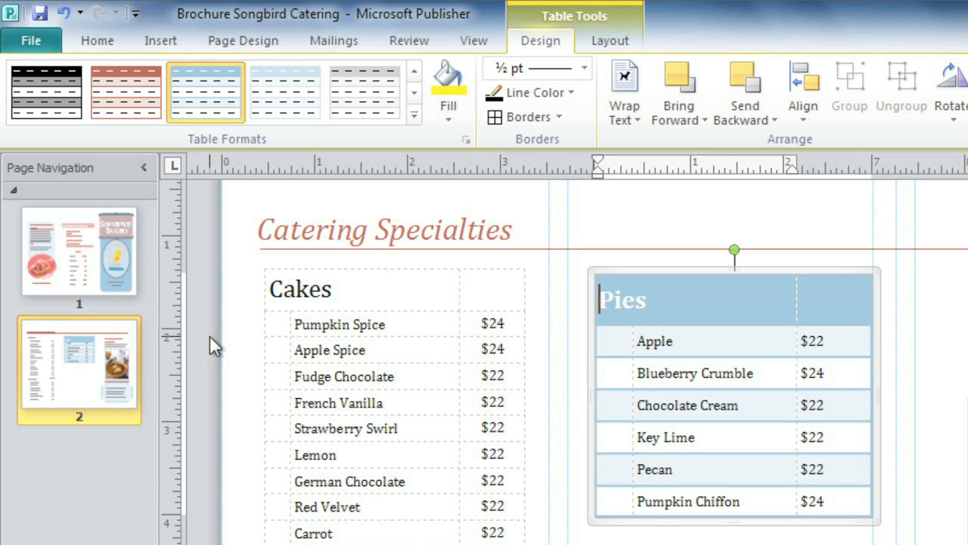
pyautogui.moveTo(622, 289)
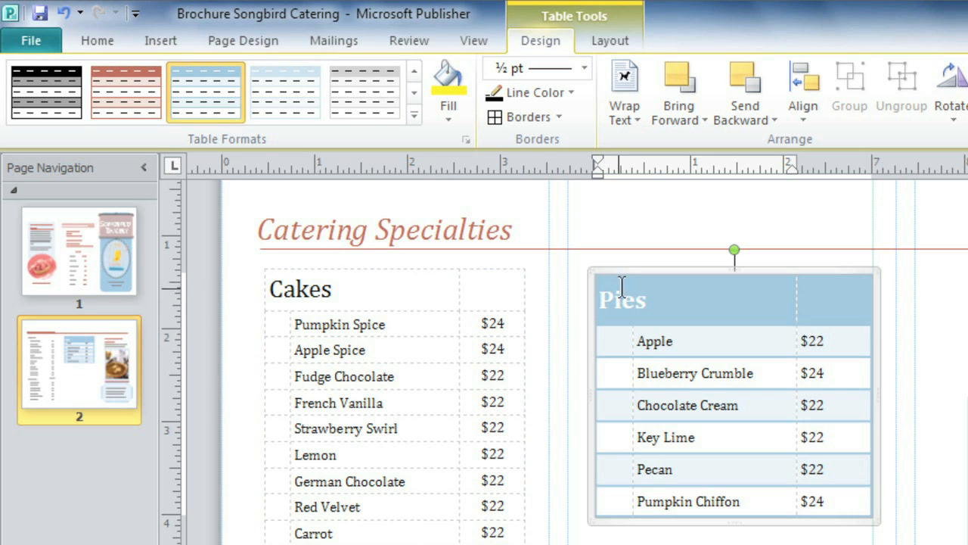
pyautogui.moveTo(636, 265)
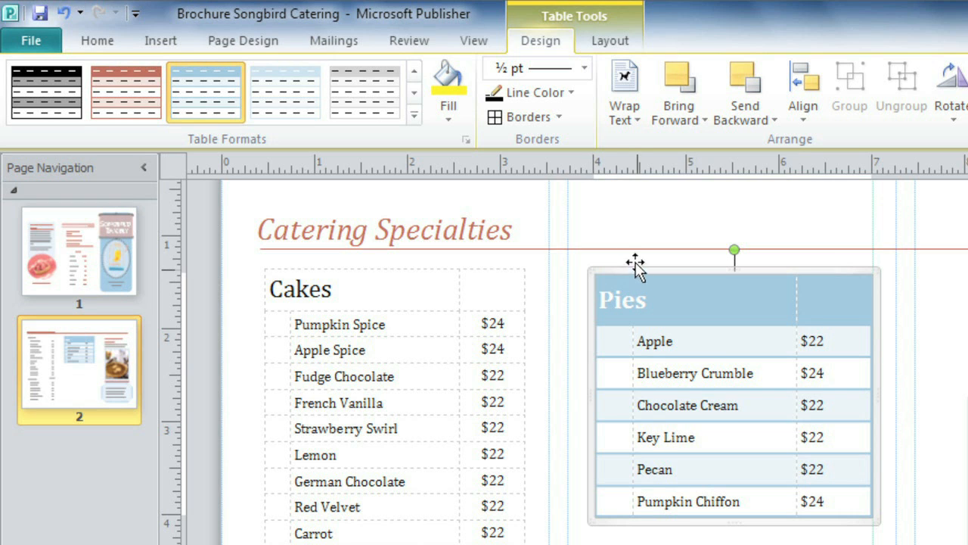
pyautogui.moveTo(583, 129)
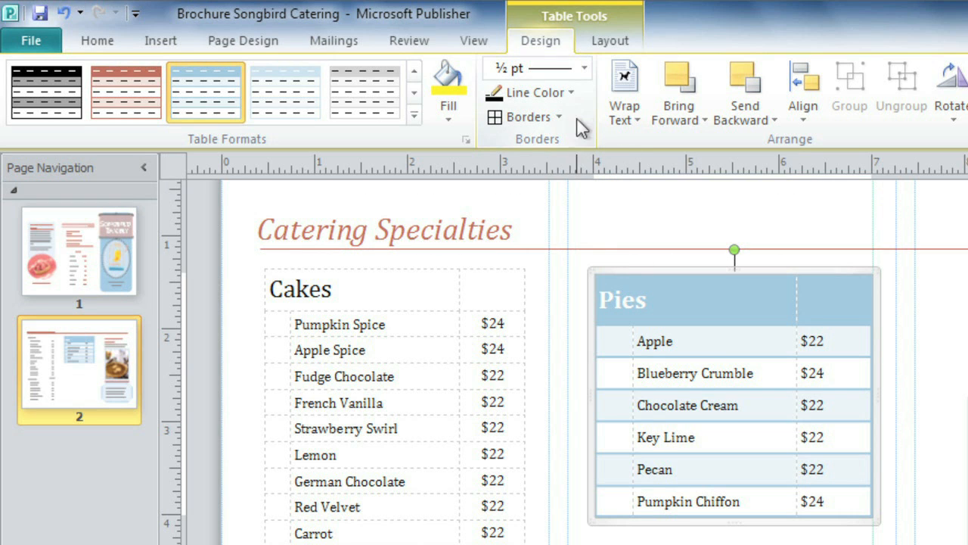
# - Set the line weight to 1 pt and apply Inside Borders to the table
pyautogui.click(584, 68)
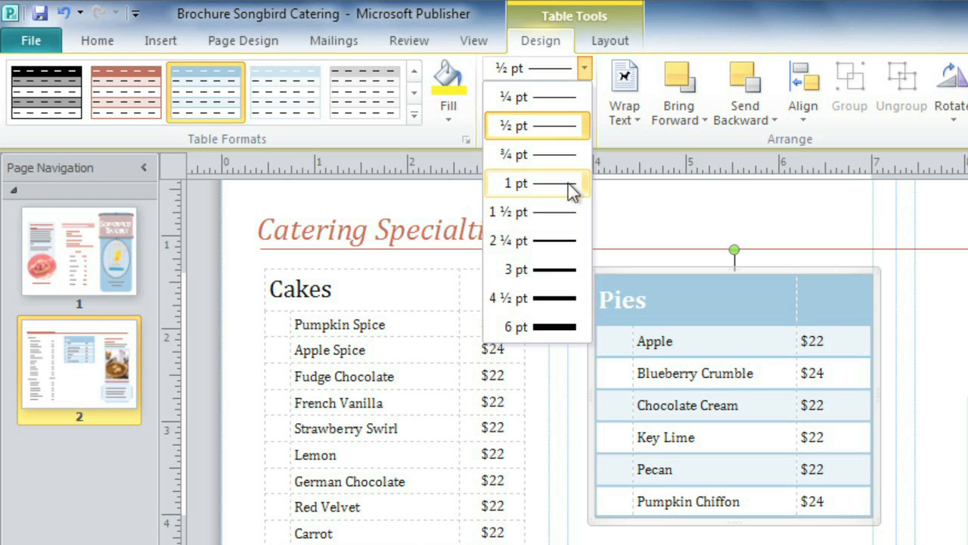
pyautogui.click(516, 183)
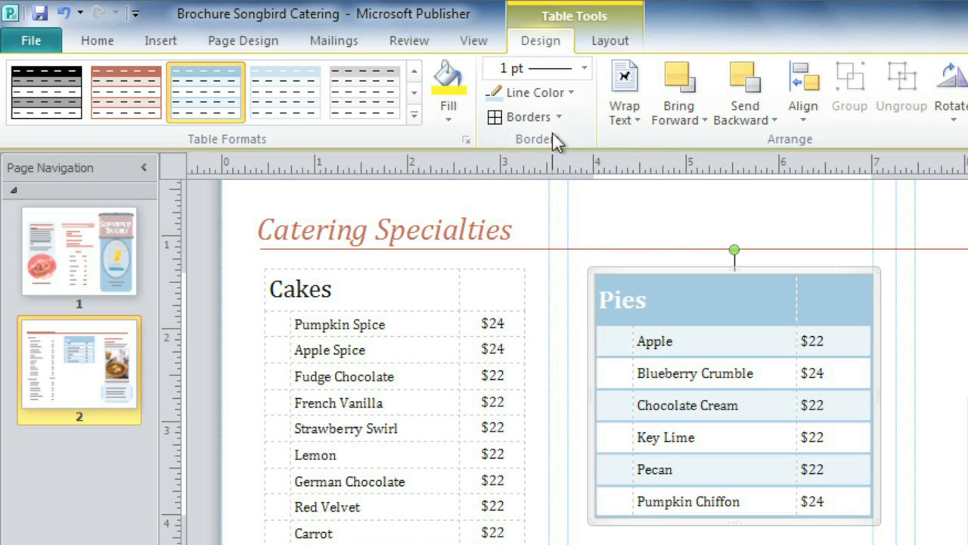
pyautogui.moveTo(553, 117)
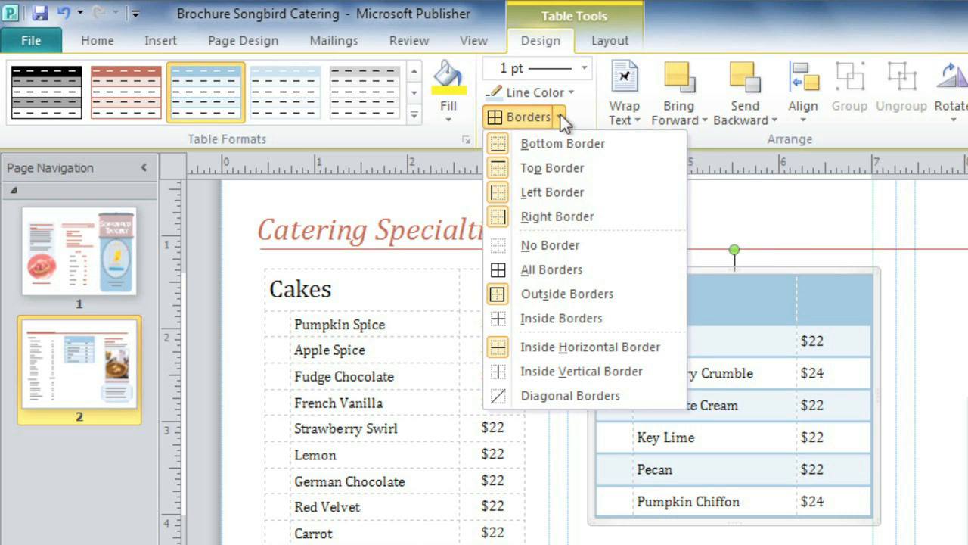
pyautogui.moveTo(506, 306)
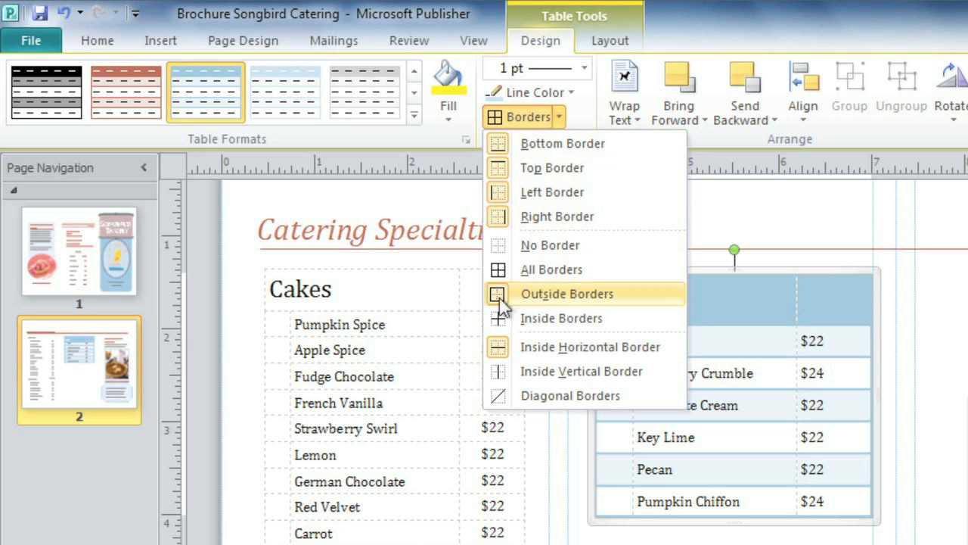
pyautogui.moveTo(561, 318)
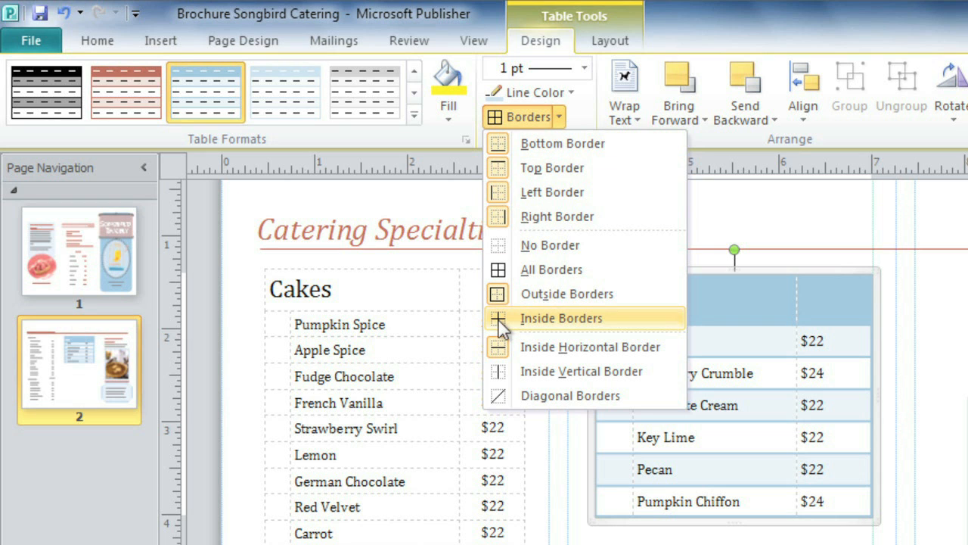
pyautogui.click(560, 318)
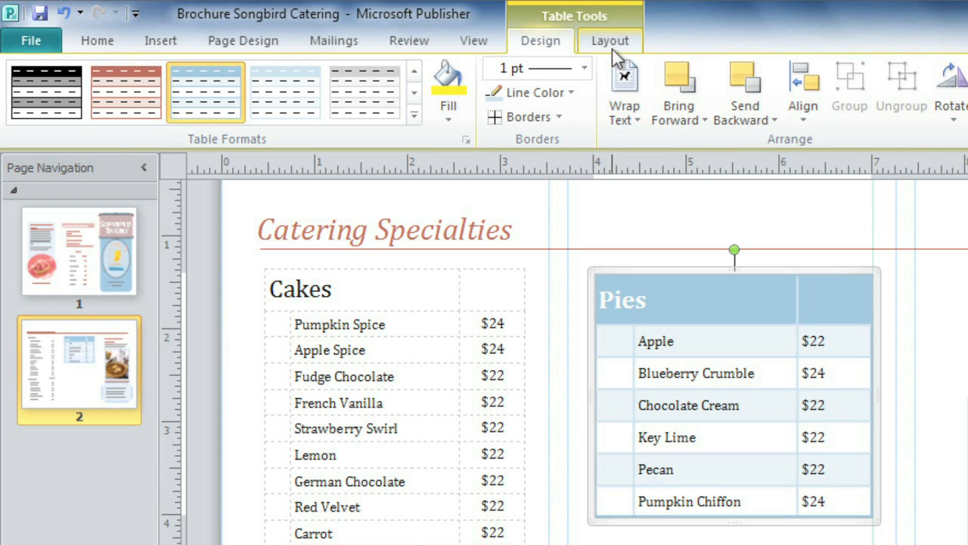
# - Show the Table Tools Layout options, including Cell Margins
pyautogui.click(609, 41)
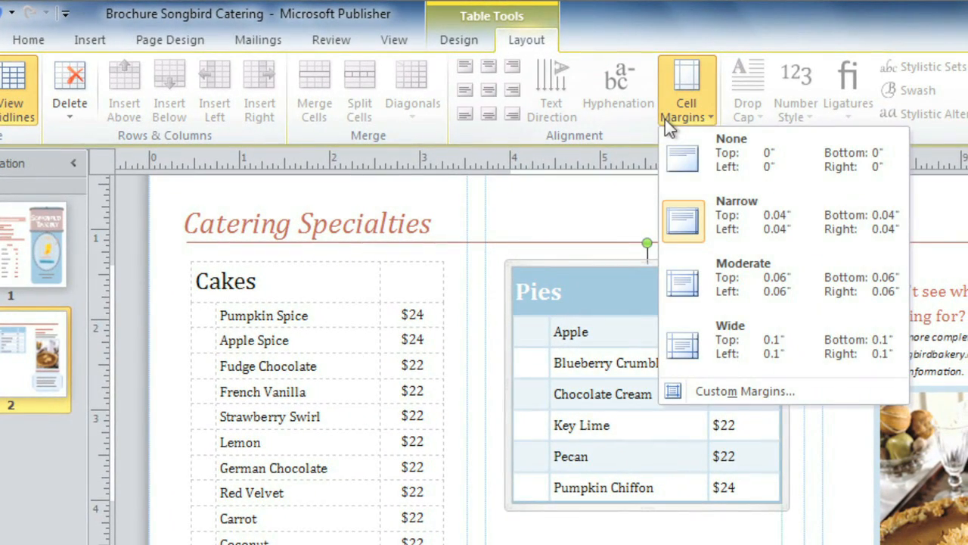
pyautogui.moveTo(681, 339)
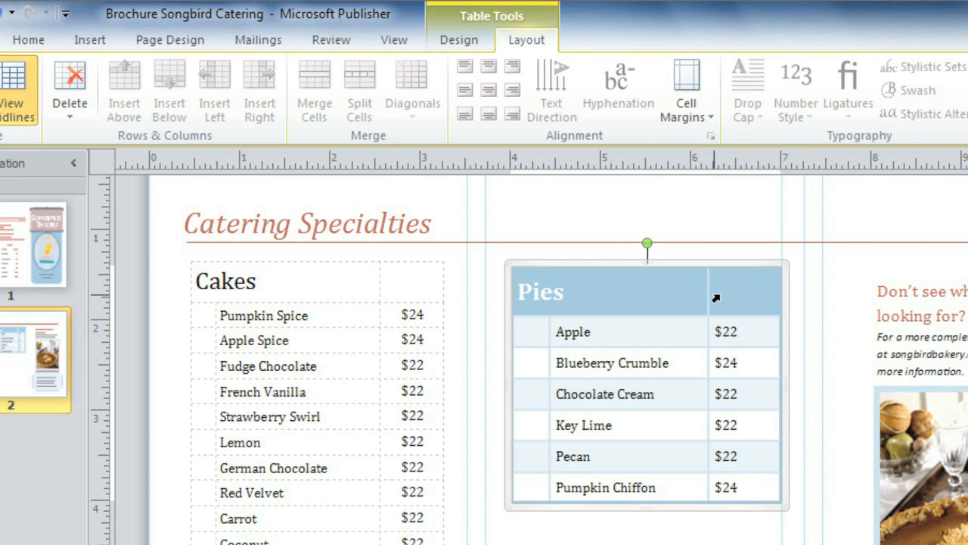
pyautogui.moveTo(744, 293)
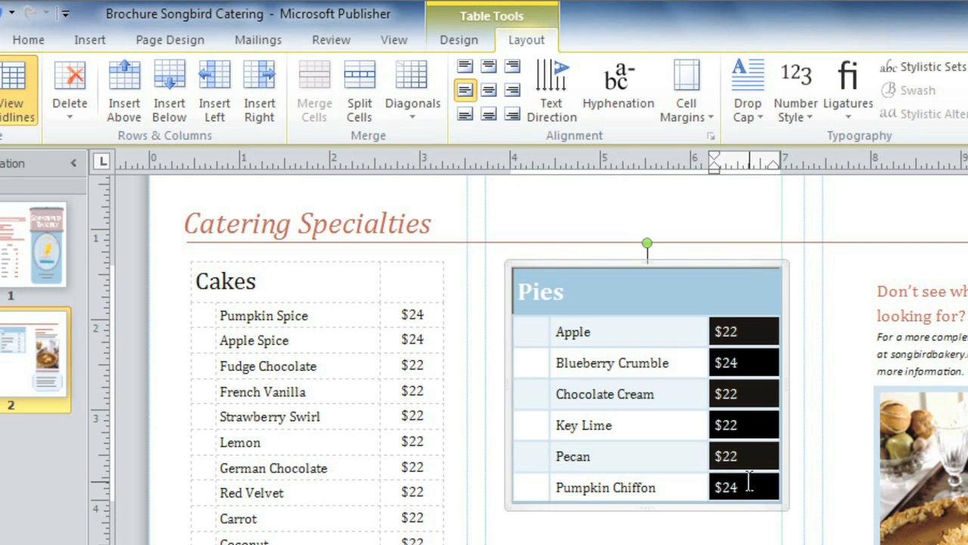
pyautogui.moveTo(518, 146)
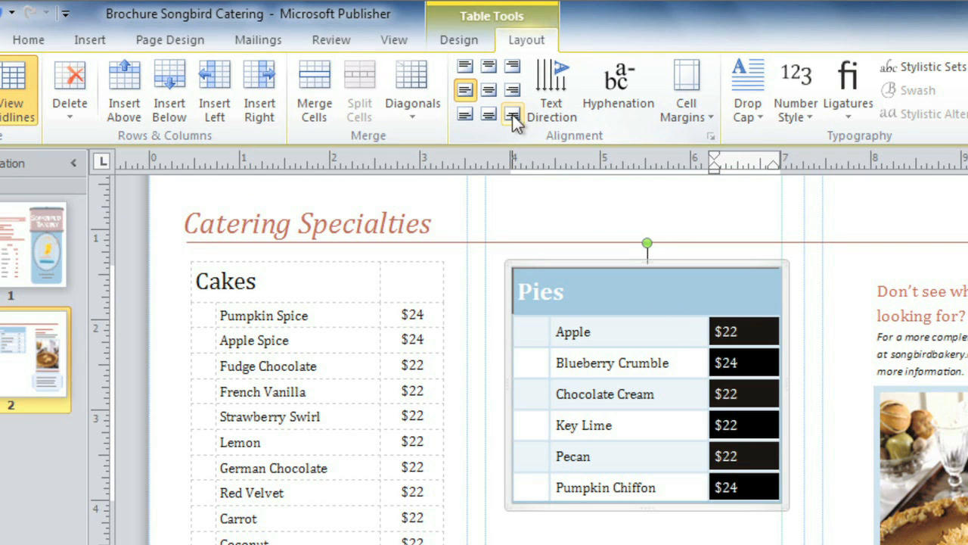
# - Align the selected price column to the center of its cells
pyautogui.click(500, 91)
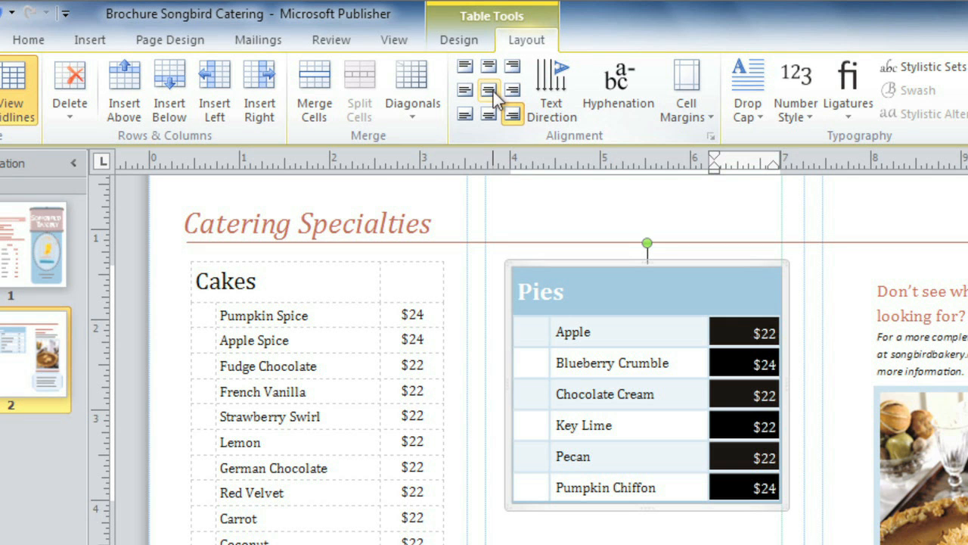
pyautogui.click(485, 91)
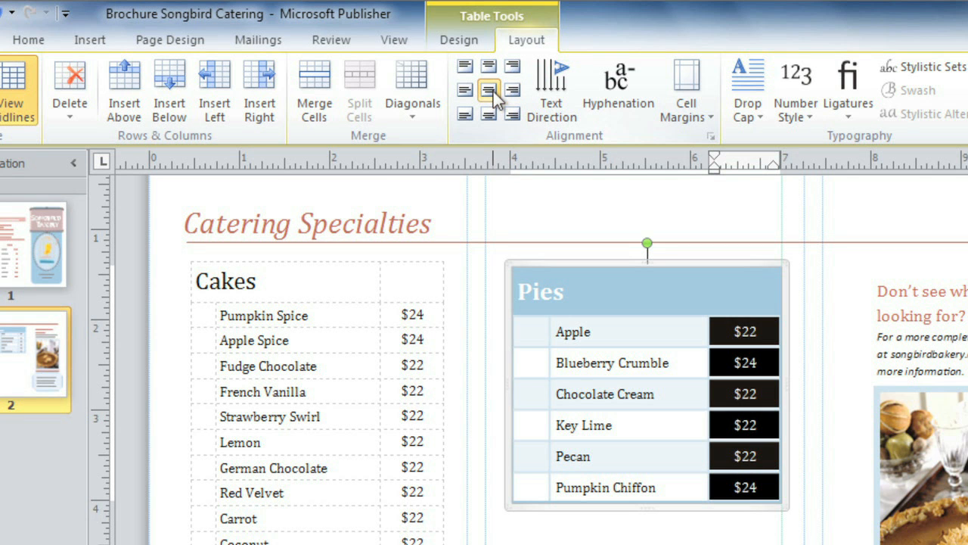